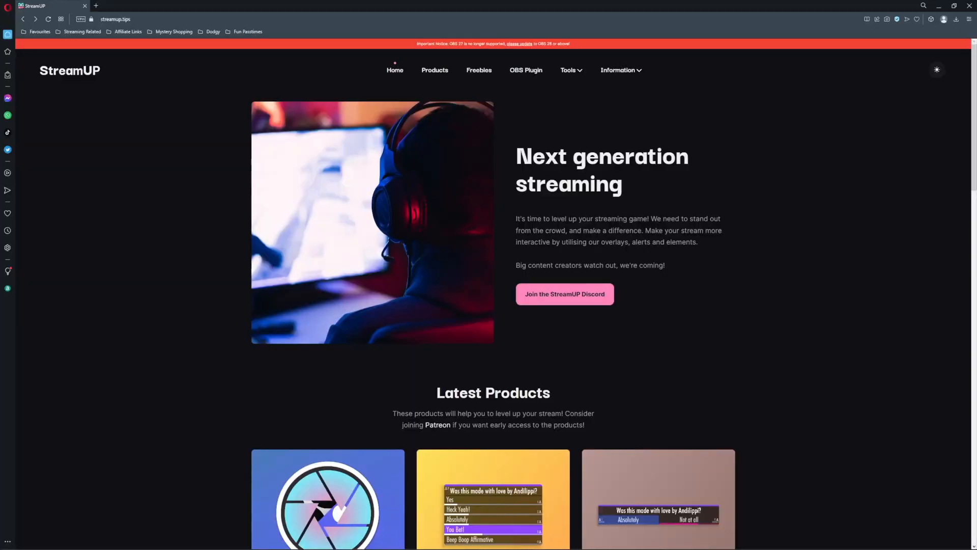
Find DSK Blur Scene in the StreamUP products list and download its package
left_click(434, 70)
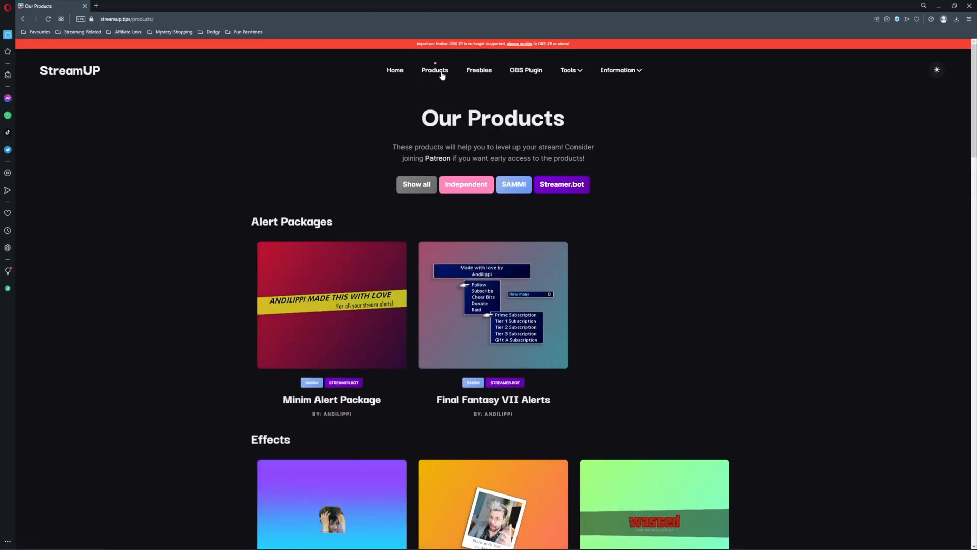
scroll("down", 3)
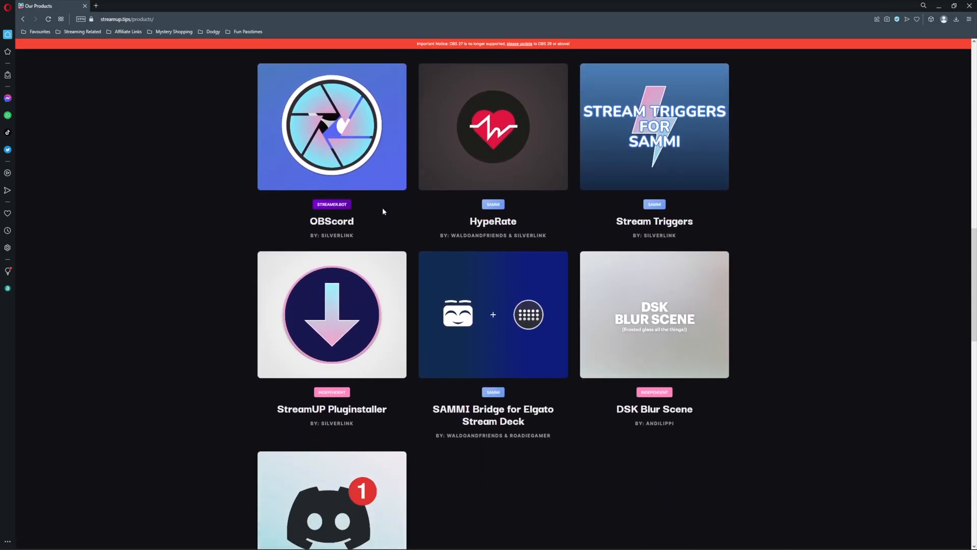
scroll("down", 3)
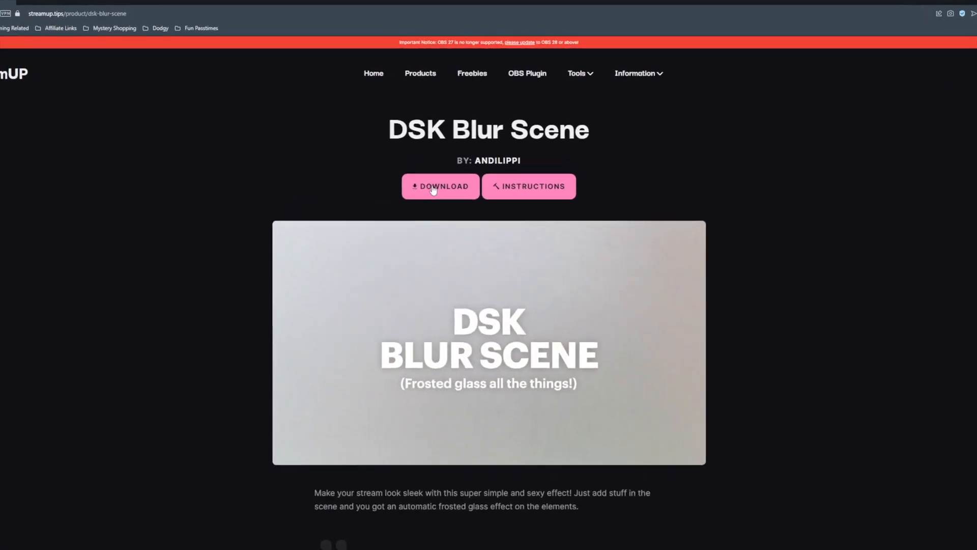
left_click(440, 186)
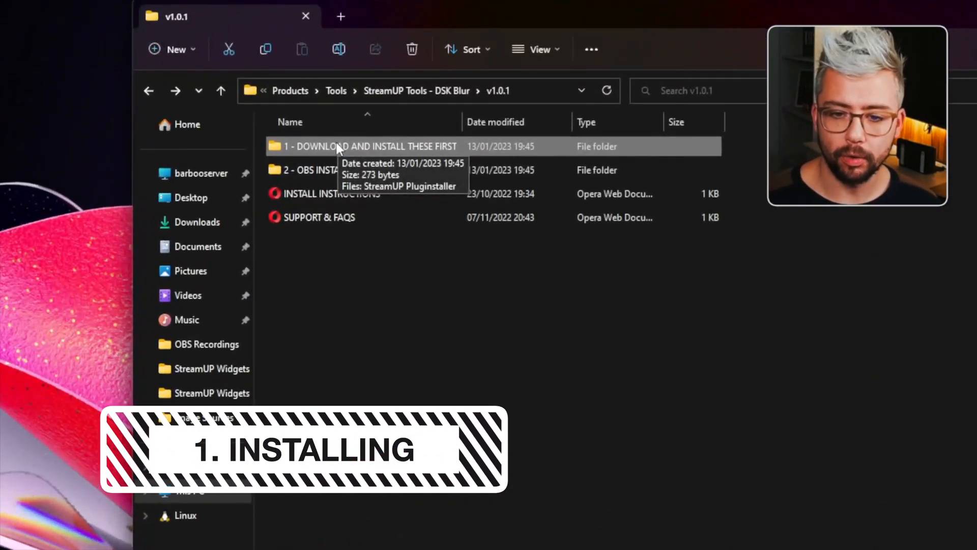
Enter the '1 - DOWNLOAD AND INSTALL THESE FIRST' prerequisites folder of v1.0.1
double_click(352, 147)
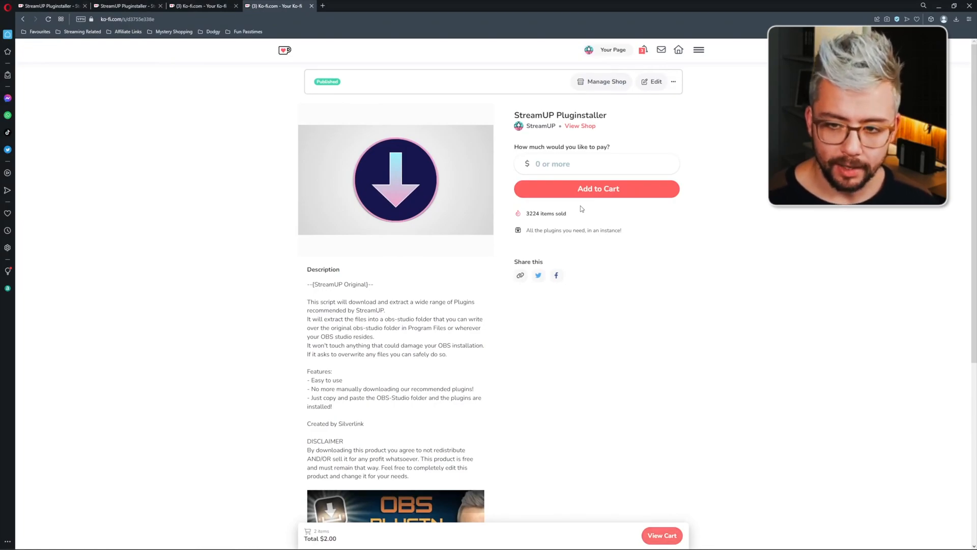
Enter $1 as the pay-what-you-want amount for the StreamUP Pluginstaller
type("1")
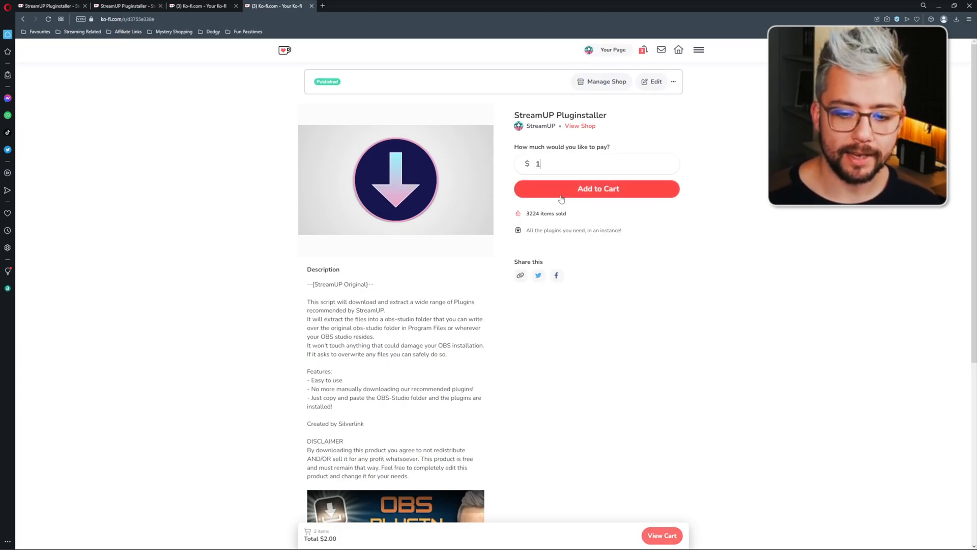
scroll("down", 3)
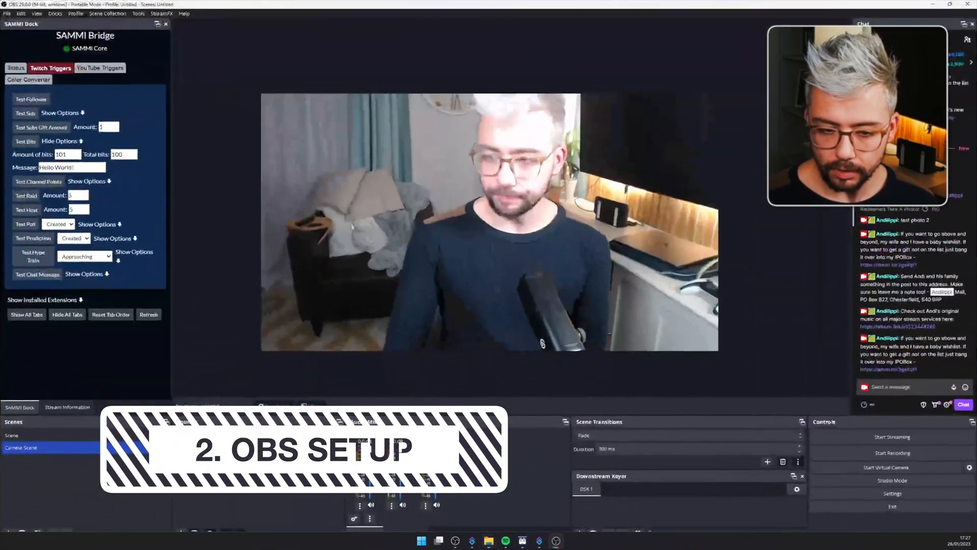
Load the DSK Blur .StreamUP file from Products > Tools > v1.0.1 > 2 - OBS INSTALL via StreamUP > Load
left_click(12, 435)
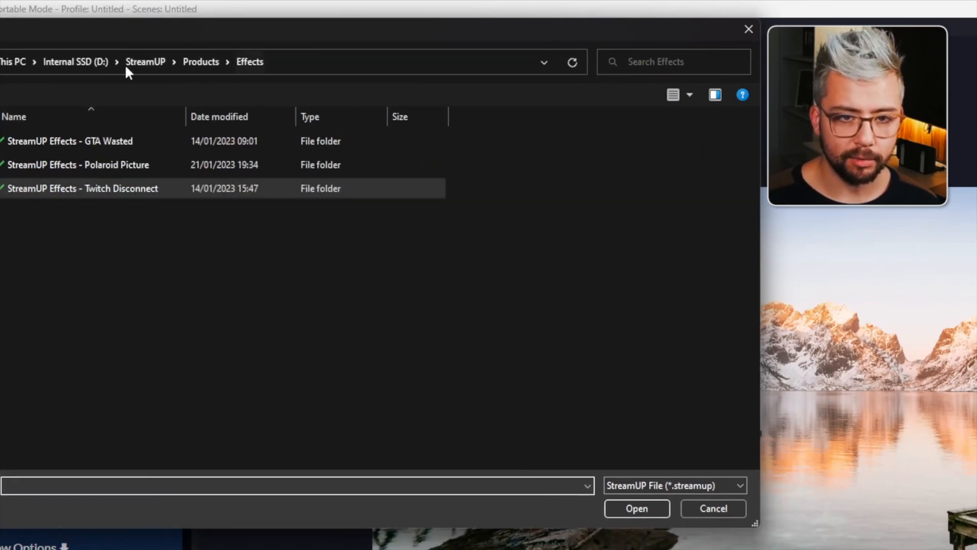
left_click(200, 61)
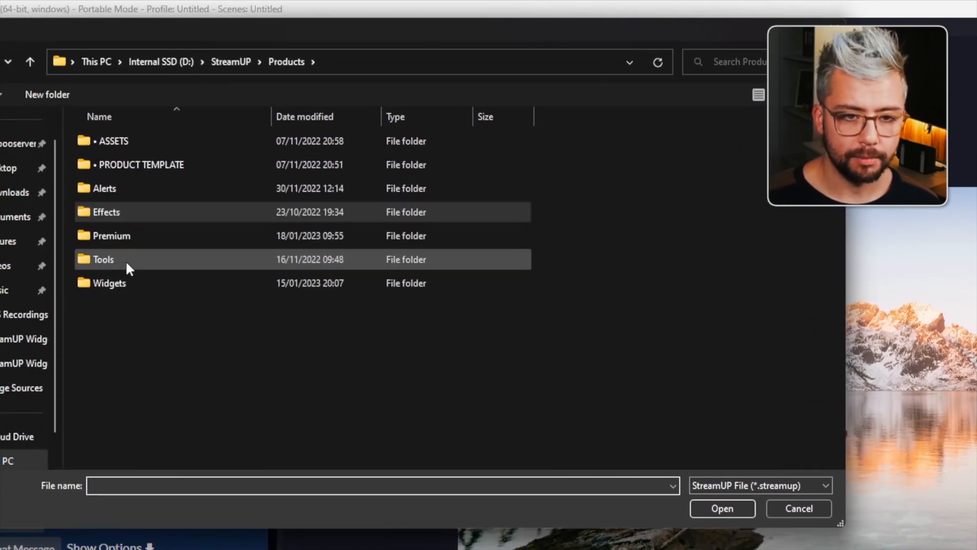
double_click(104, 259)
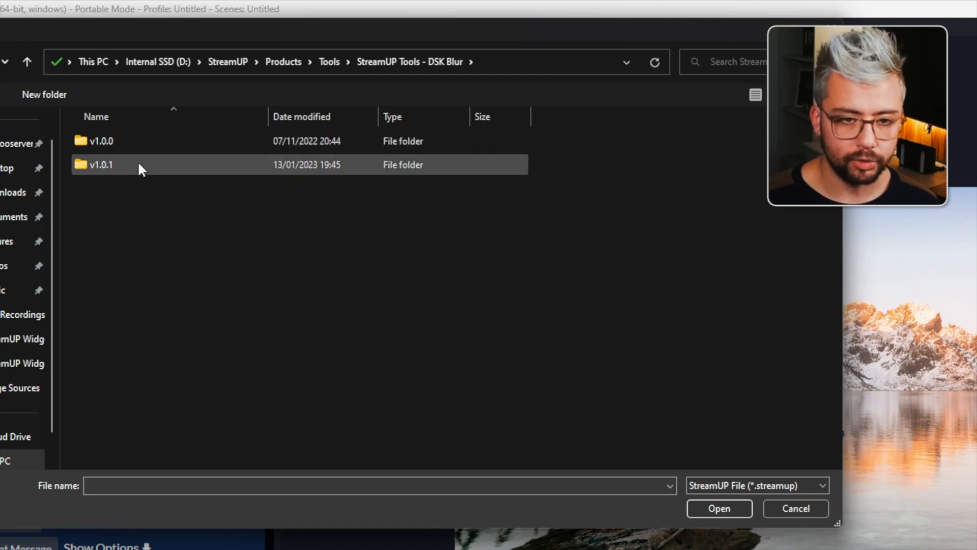
double_click(102, 164)
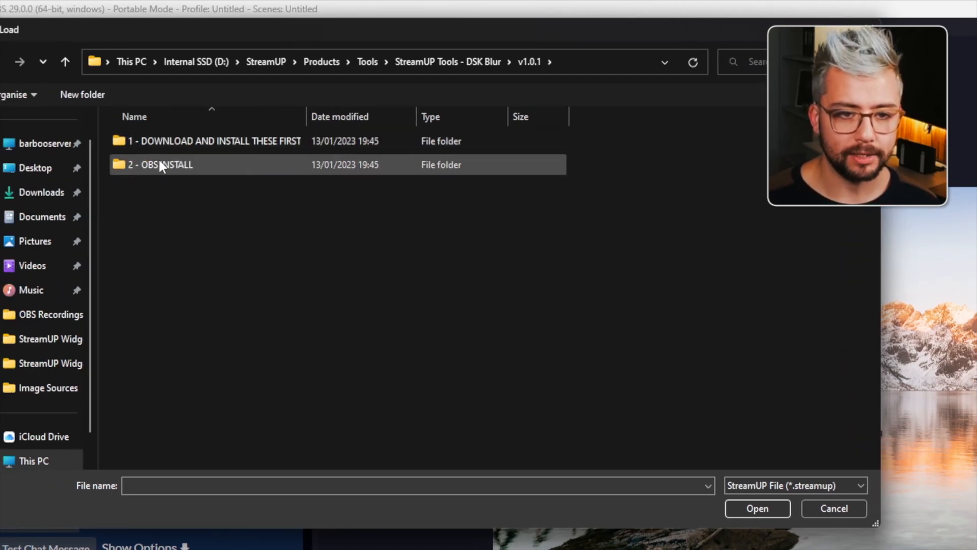
double_click(163, 165)
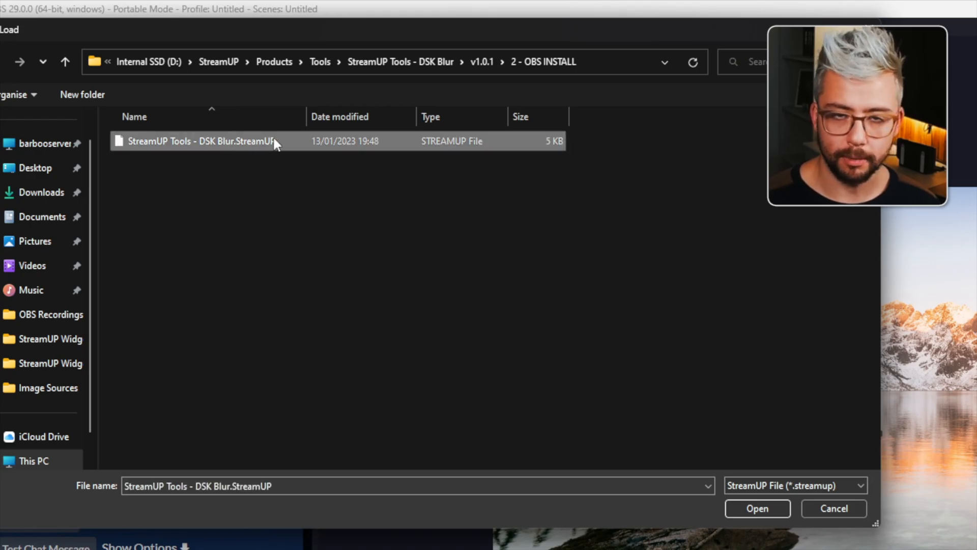
left_click(758, 509)
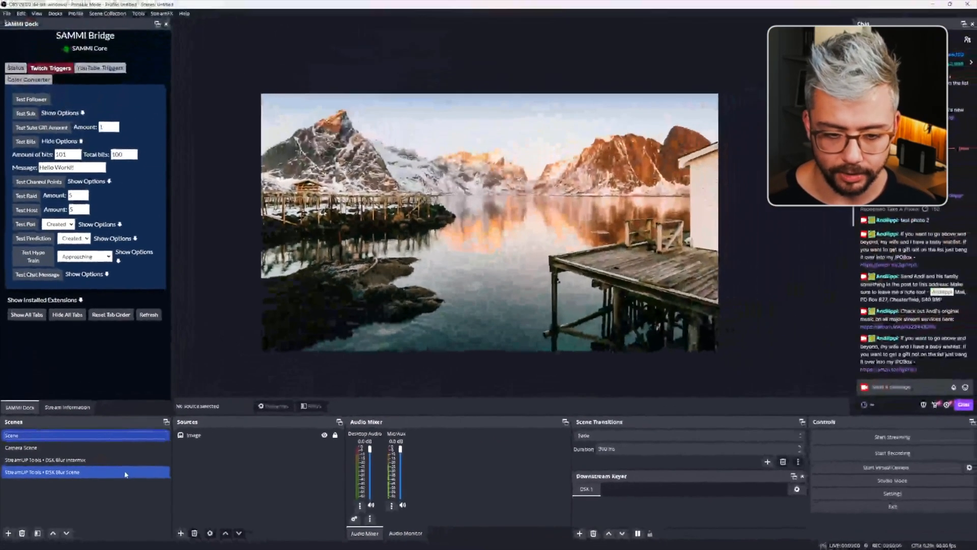
Select the 'StreamUP Tools • DSK Blur Intermix' scene in the Scenes dock
left_click(44, 459)
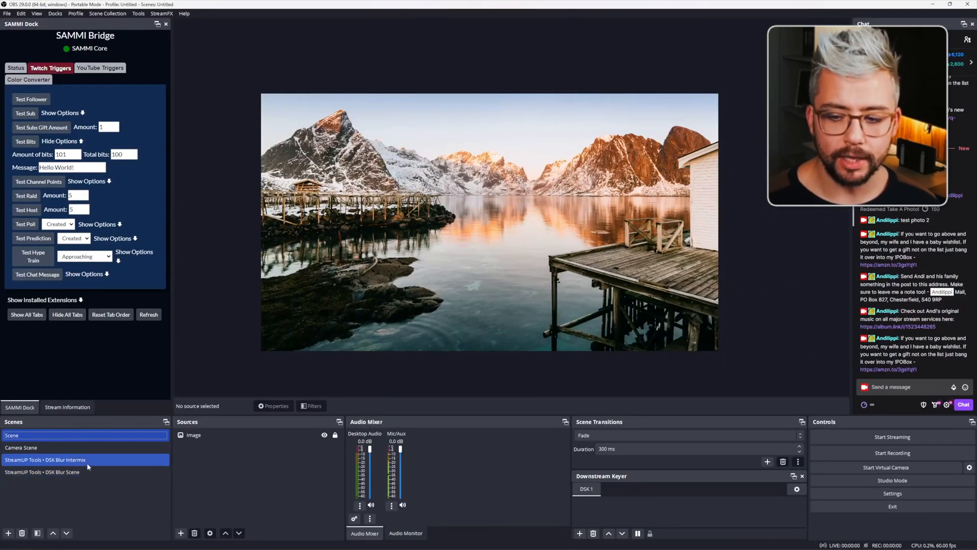
mouse_move(53, 464)
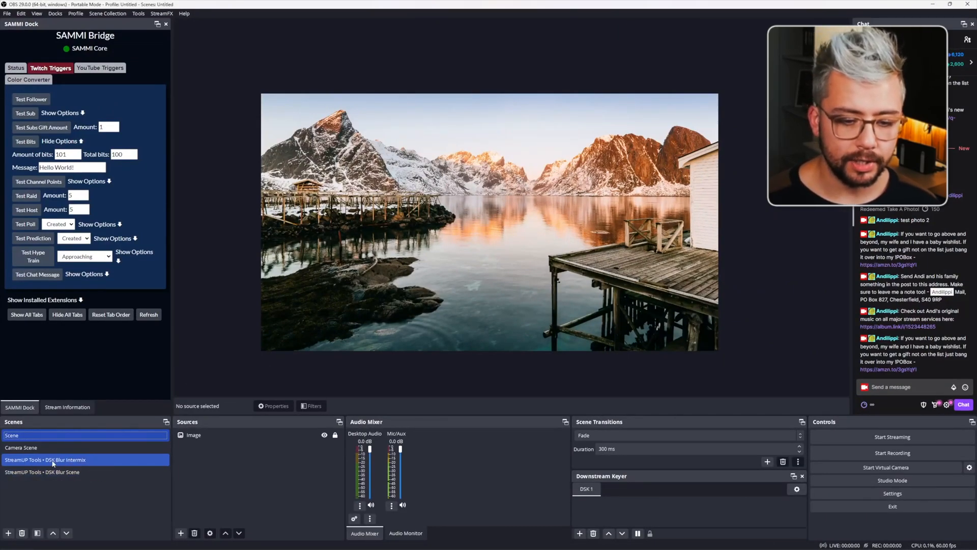
left_click(56, 459)
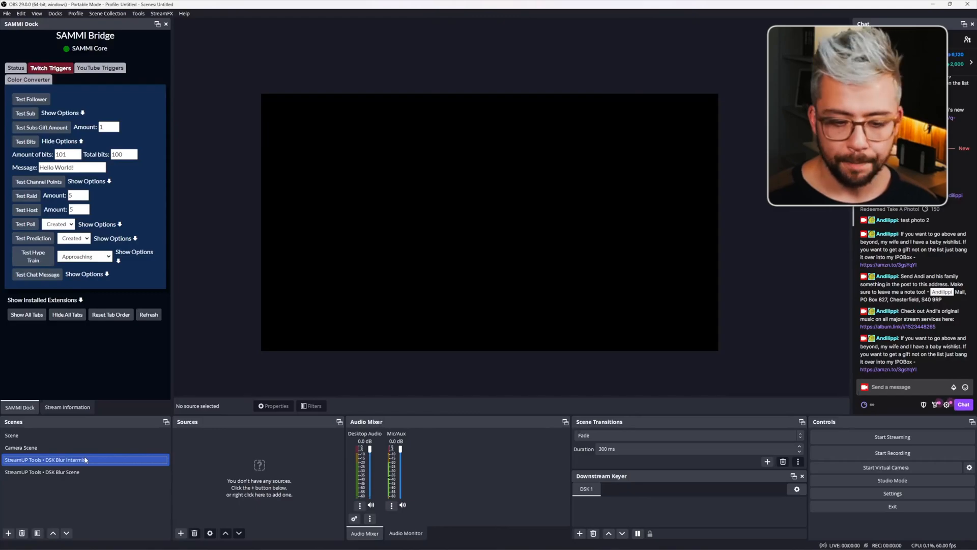
left_click(21, 447)
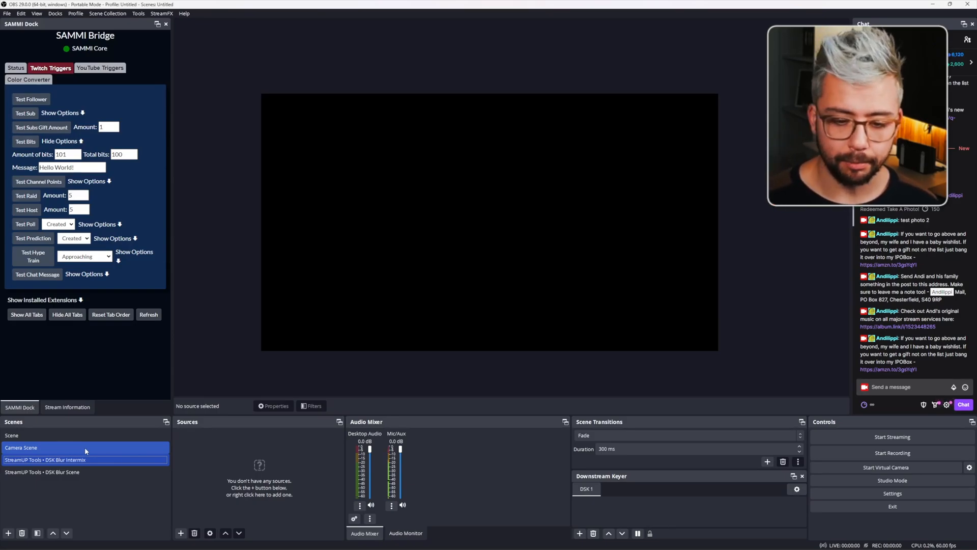
Add a Colour Source sized 1080 by 1080 to the Intermix scene
left_click(181, 534)
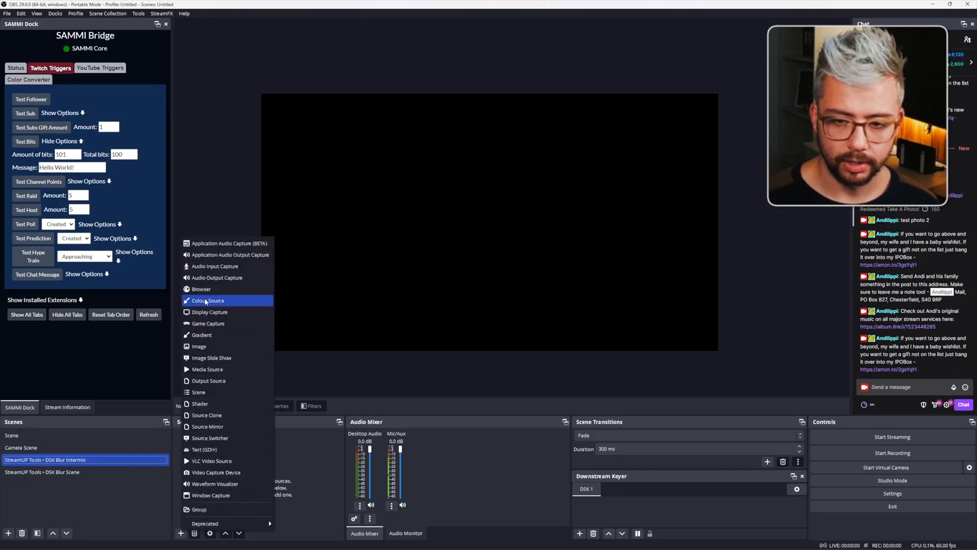
left_click(208, 300)
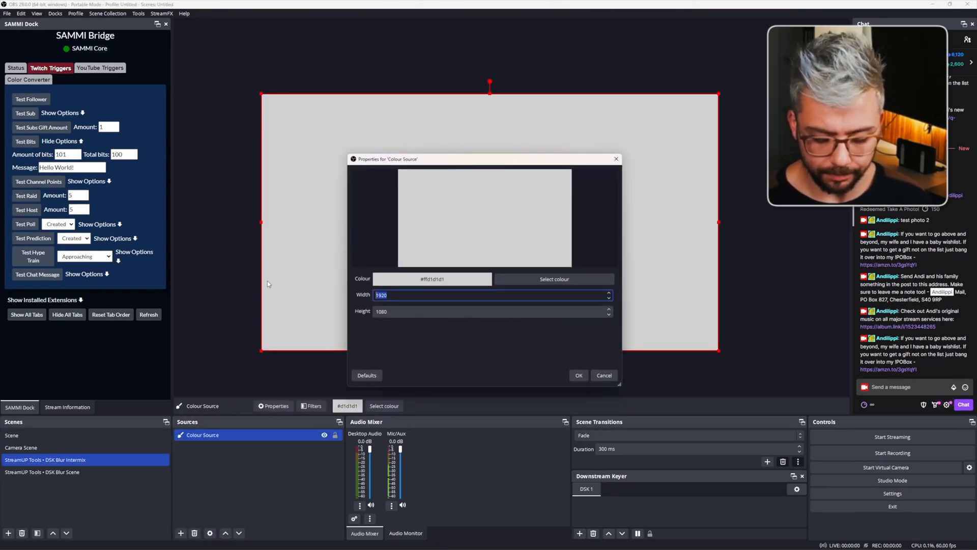
type("1080")
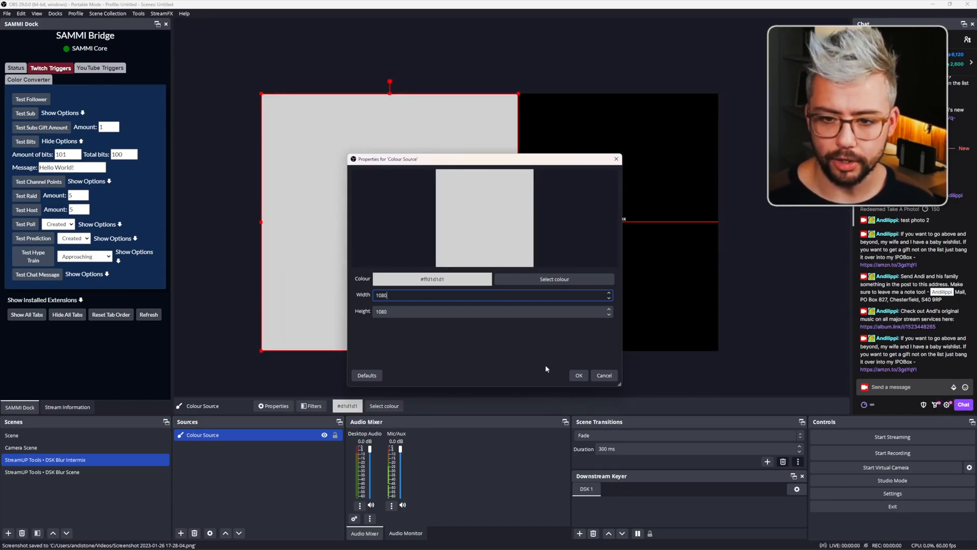
left_click(578, 375)
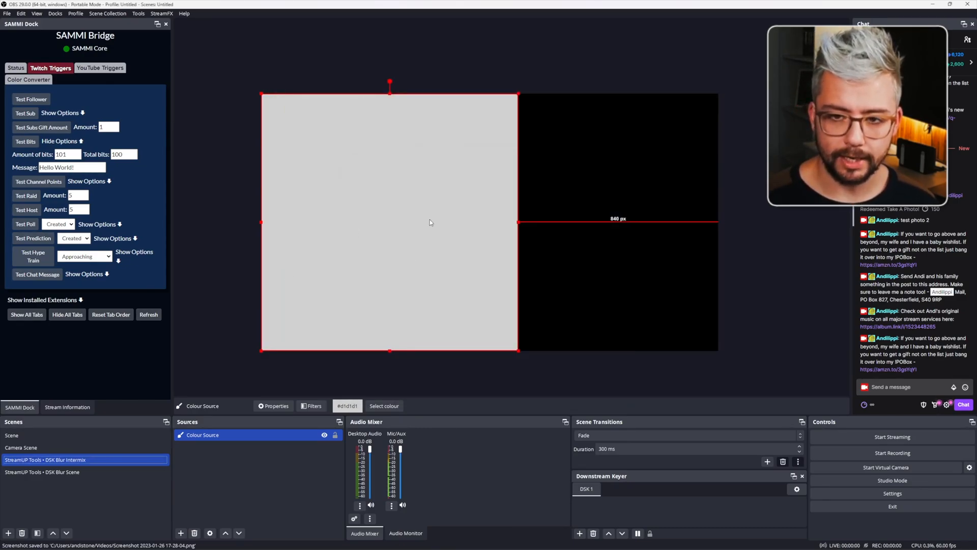
Make the colour source's grey semi-transparent with alpha channel 100
left_click(312, 405)
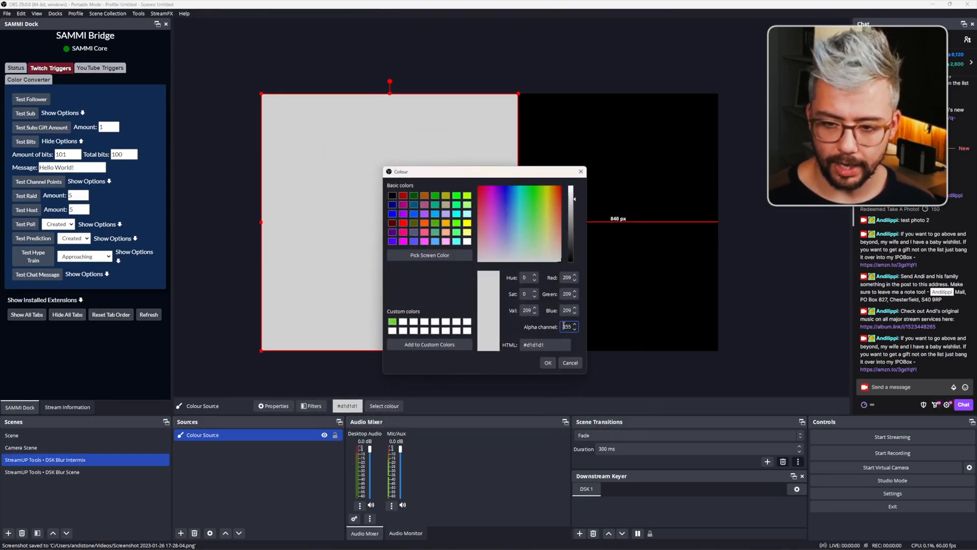
type("100")
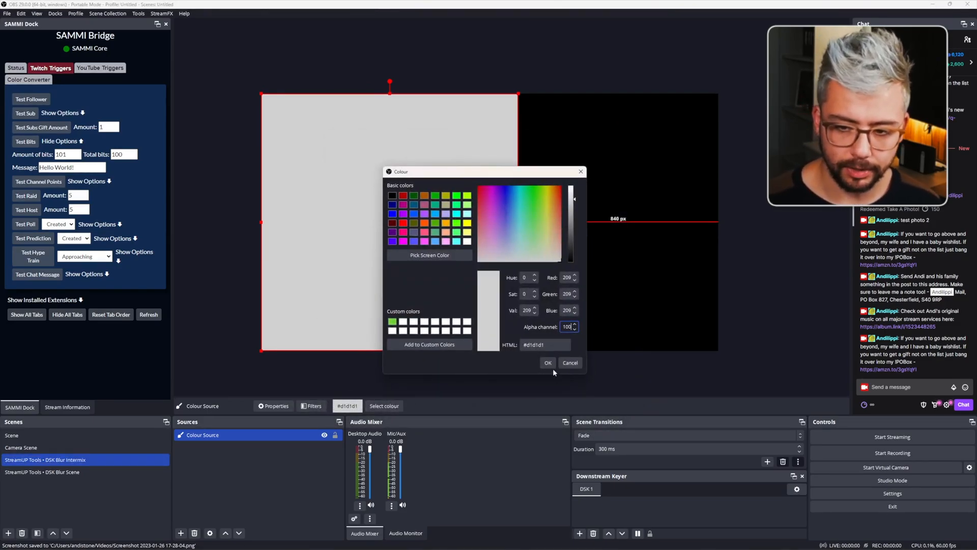
left_click(547, 363)
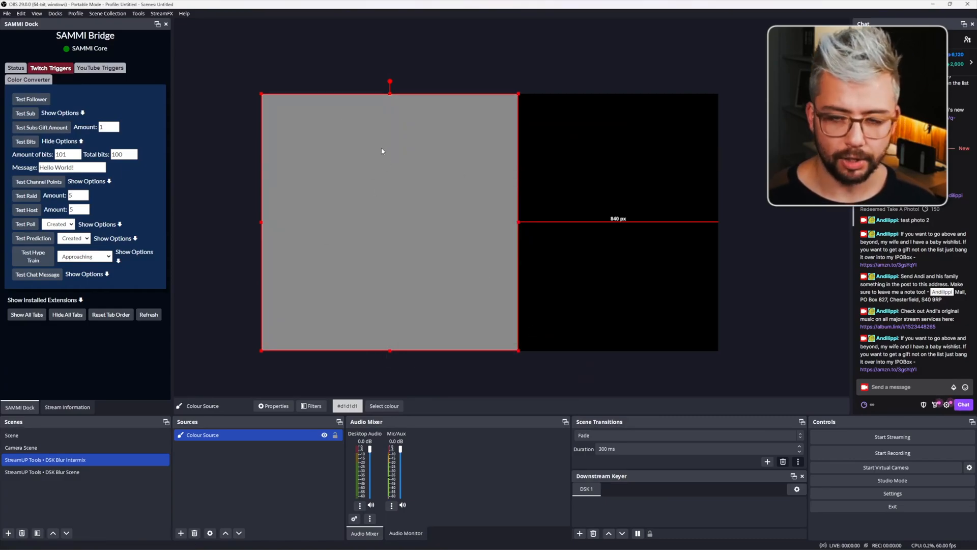
left_click(43, 472)
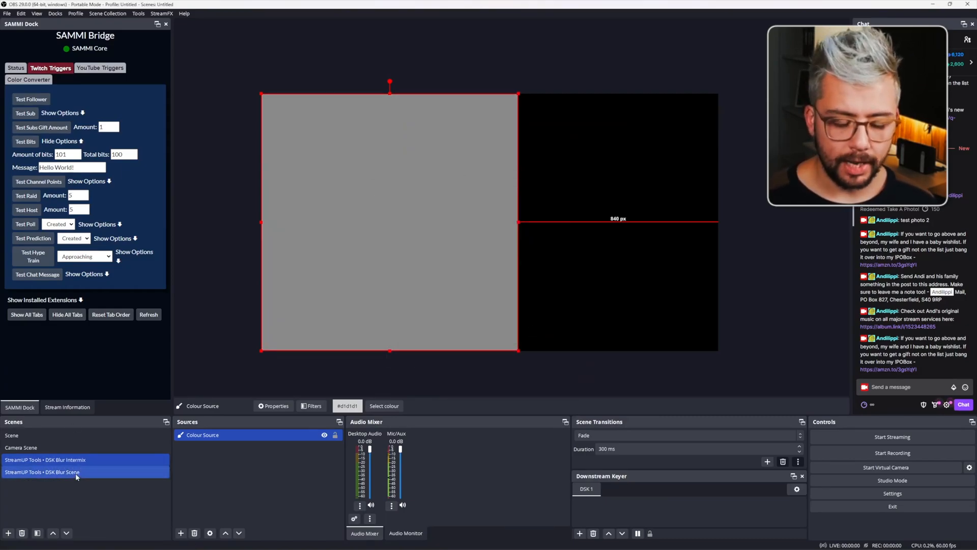
Assign 'StreamUP Tools • DSK Blur Scene' to DSK 1 in the Downstream Keyer dock
left_click(49, 473)
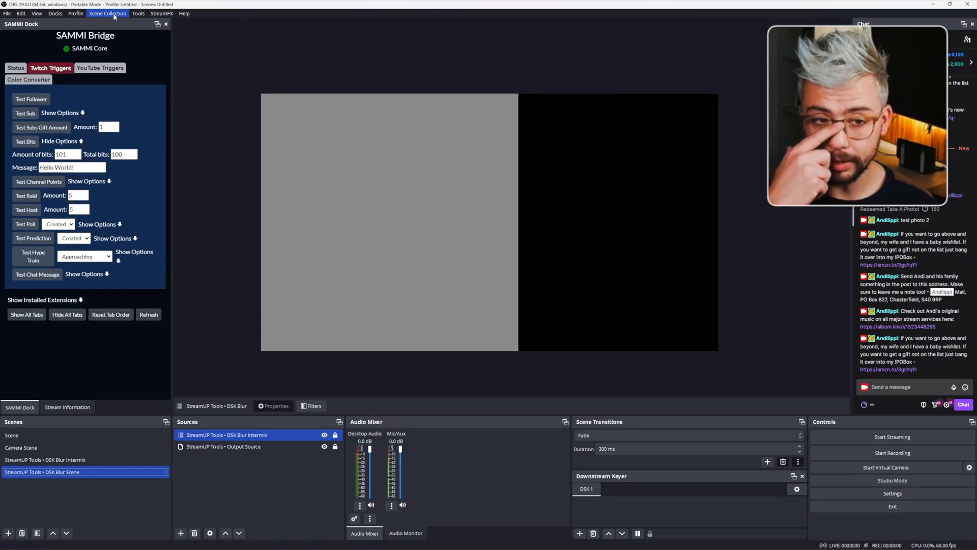
left_click(55, 15)
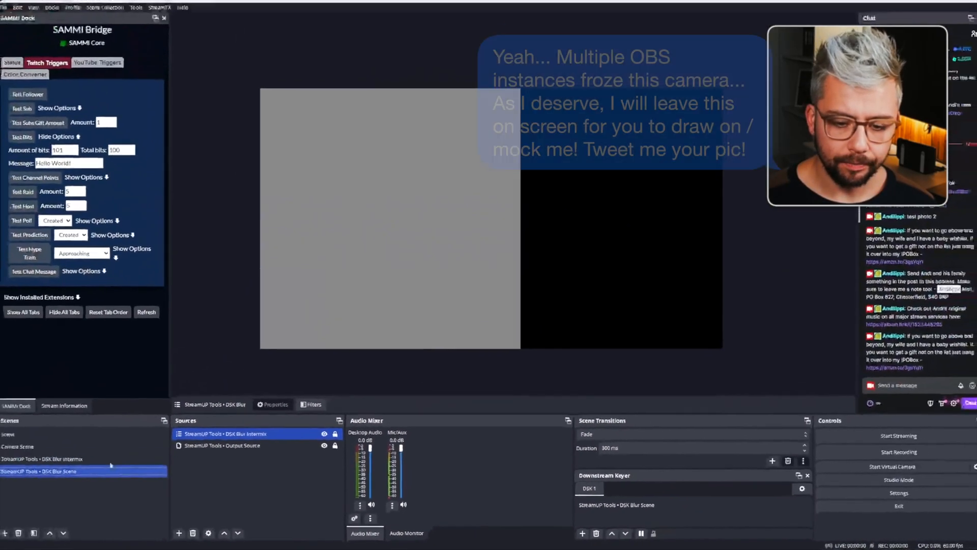
Alternate between the landscape Scene and Camera Scene to check the DSK blur on each
left_click(20, 435)
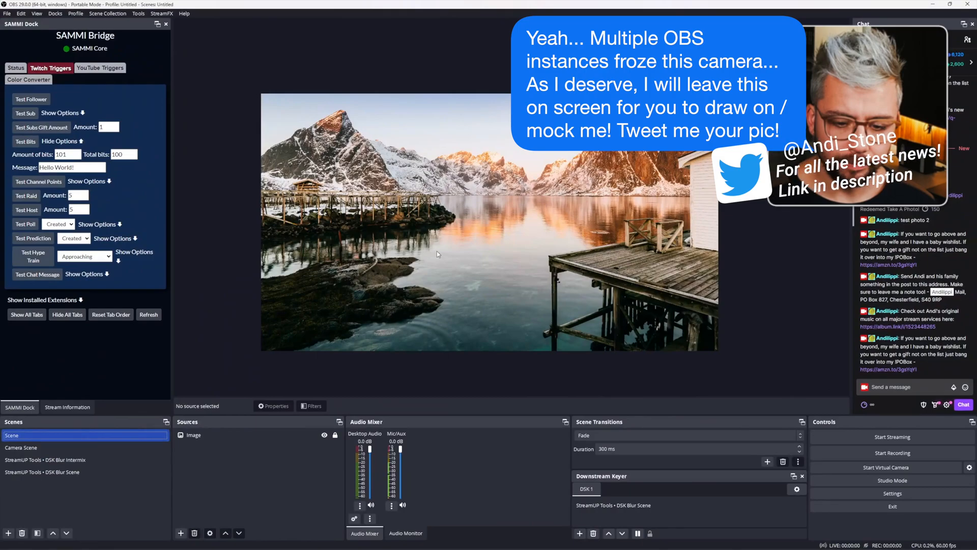
left_click(614, 505)
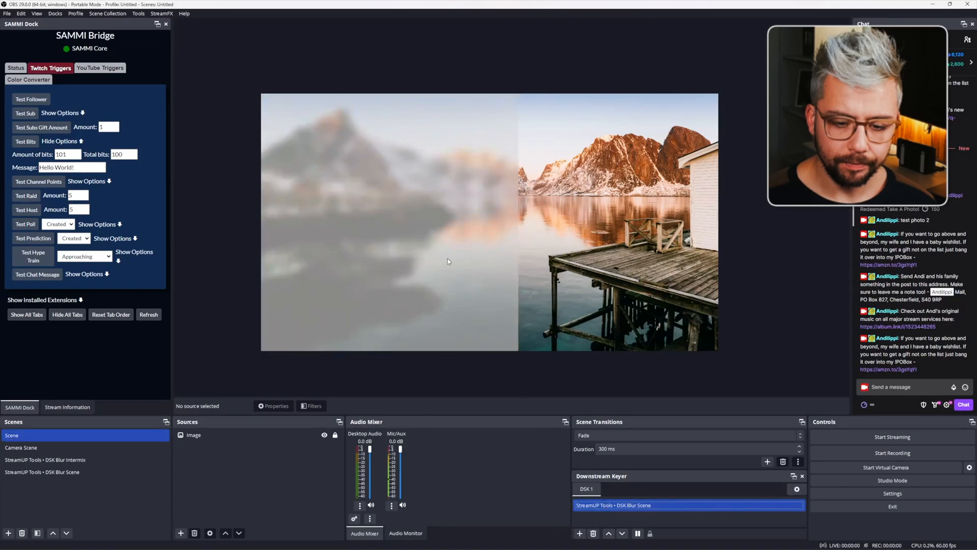
mouse_move(272, 228)
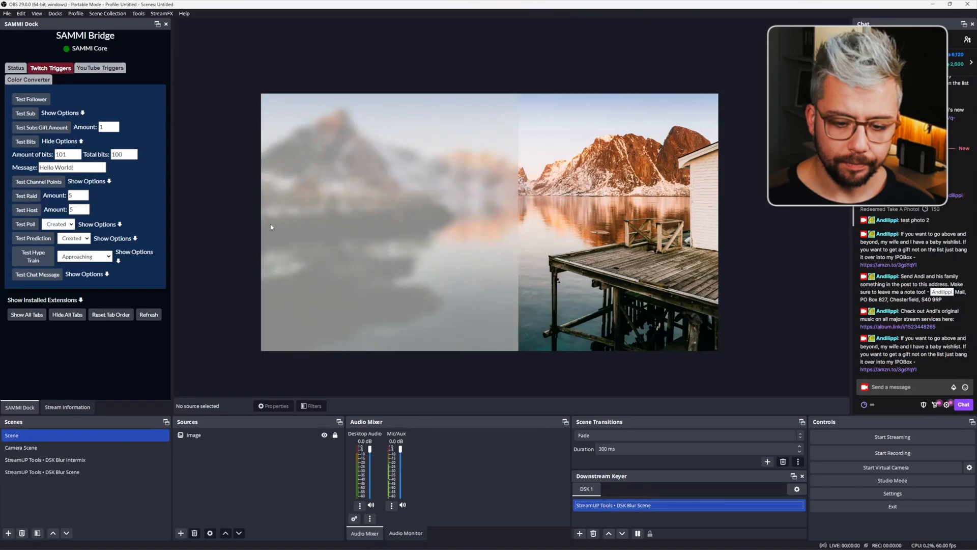
left_click(53, 459)
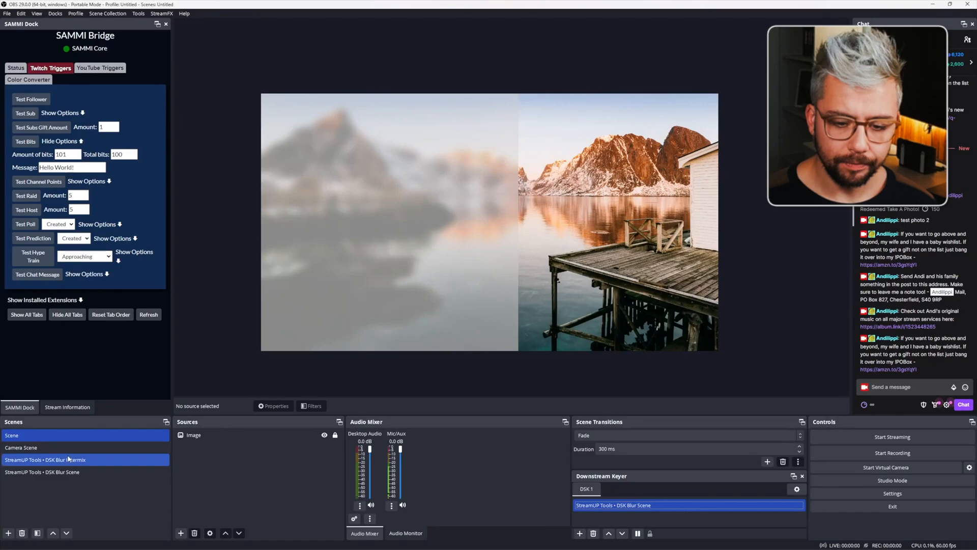
left_click(20, 447)
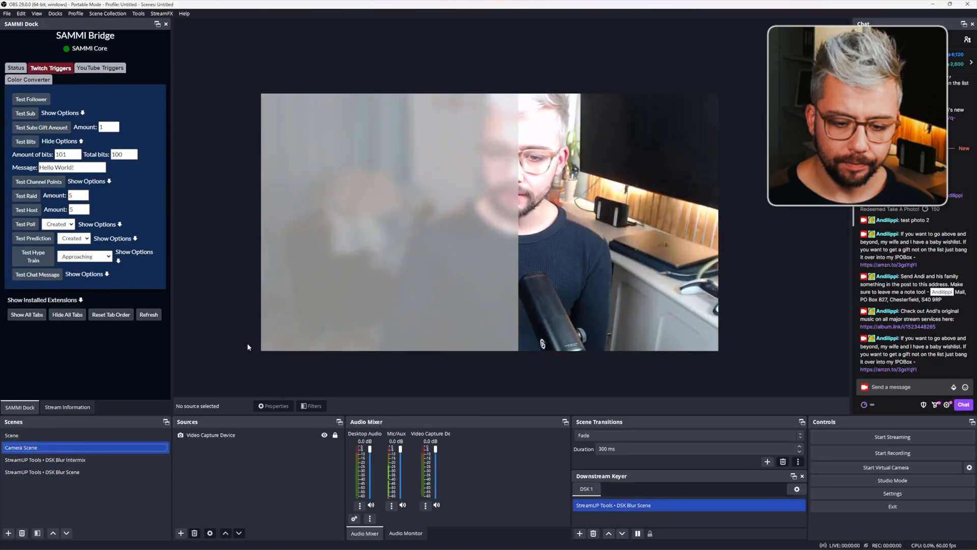
left_click(13, 435)
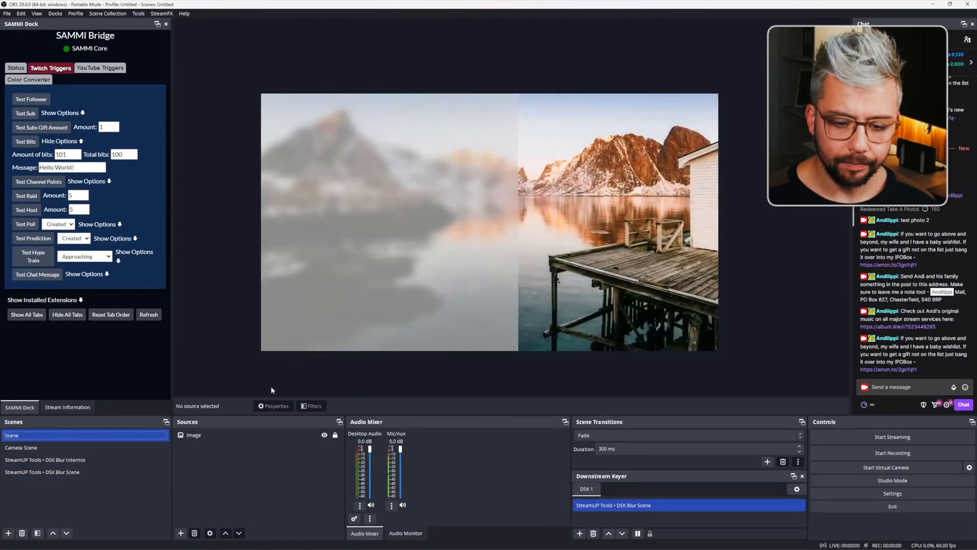
left_click(22, 447)
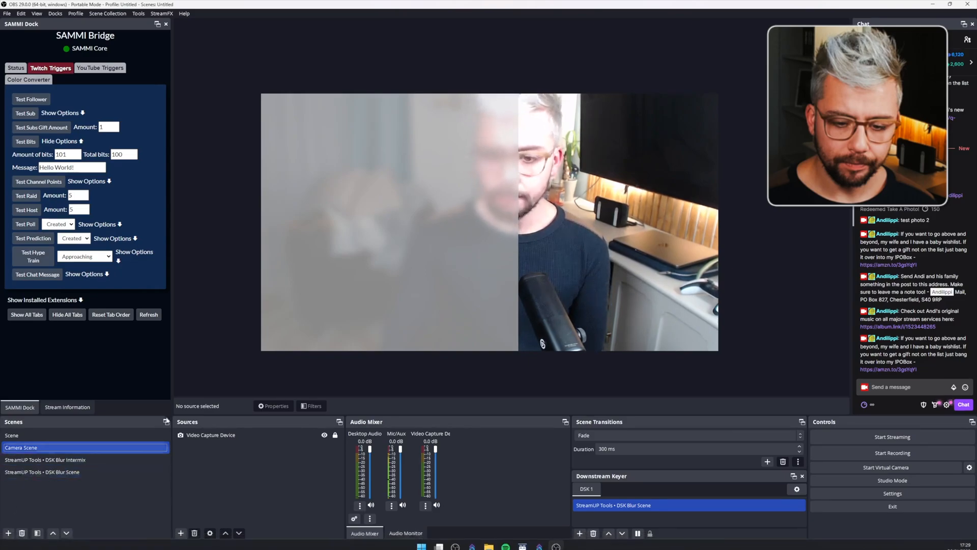
left_click(42, 459)
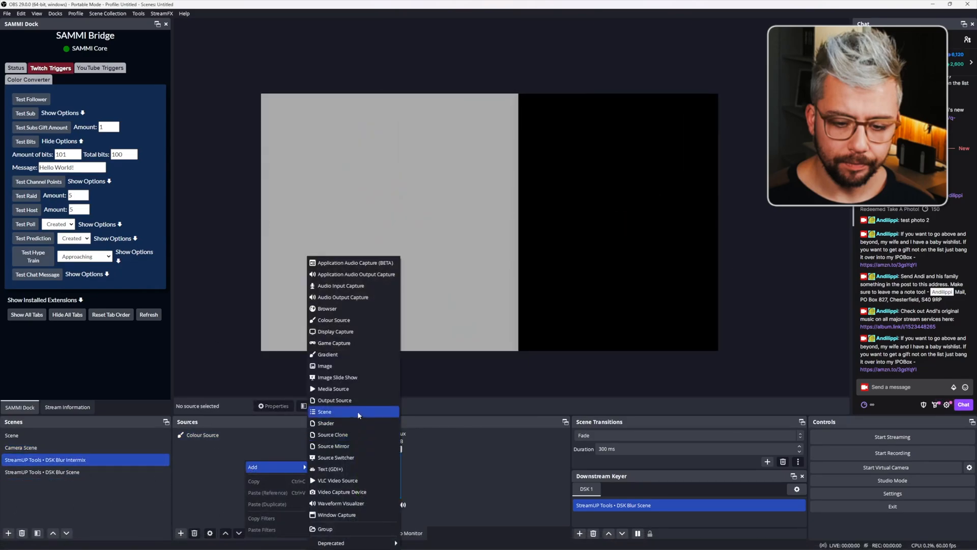
mouse_move(349, 414)
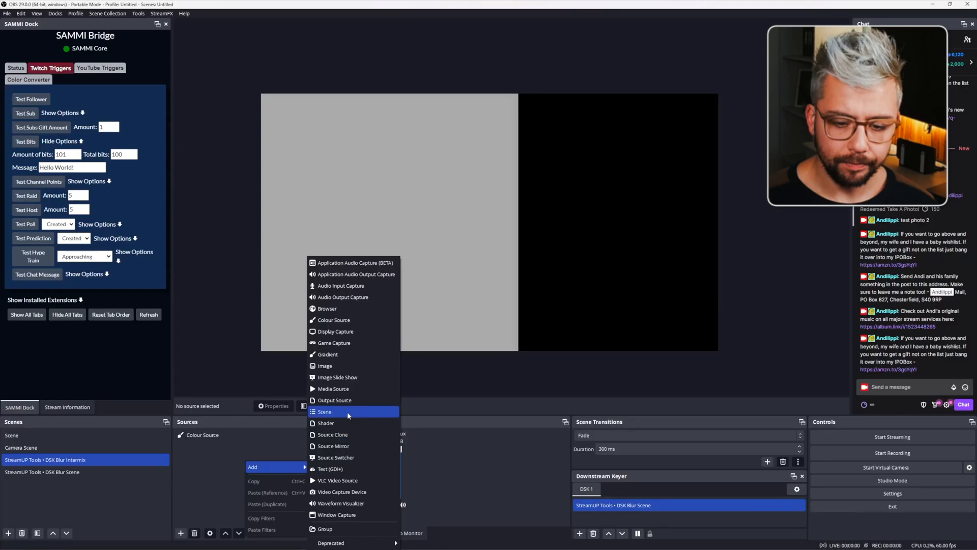
mouse_move(330, 354)
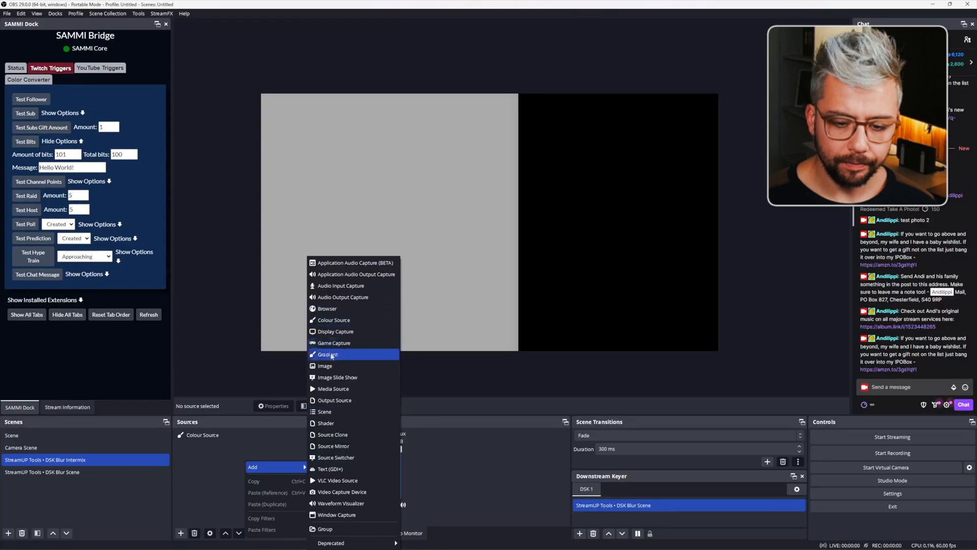
mouse_move(332, 433)
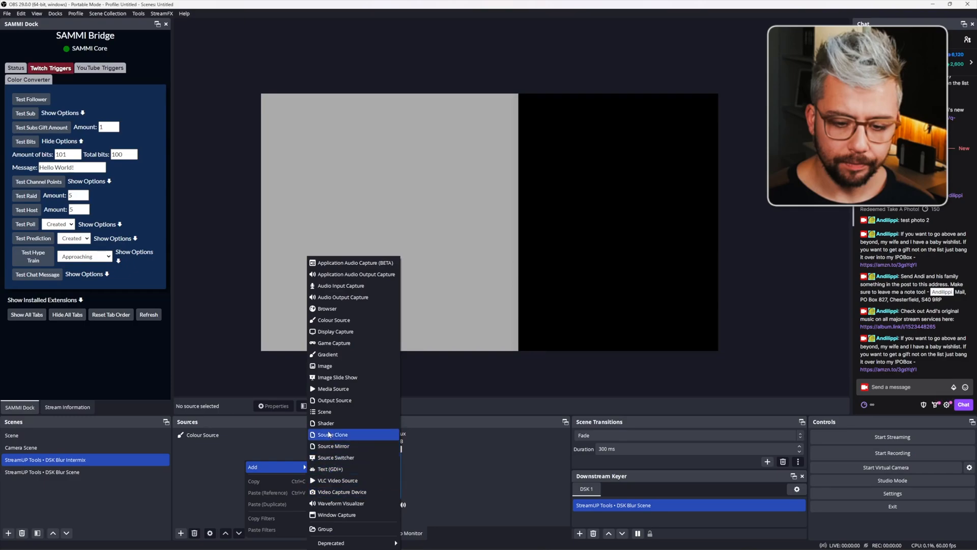
Add the existing Camera Scene as a nested scene source in DSK Blur Intermix
left_click(331, 434)
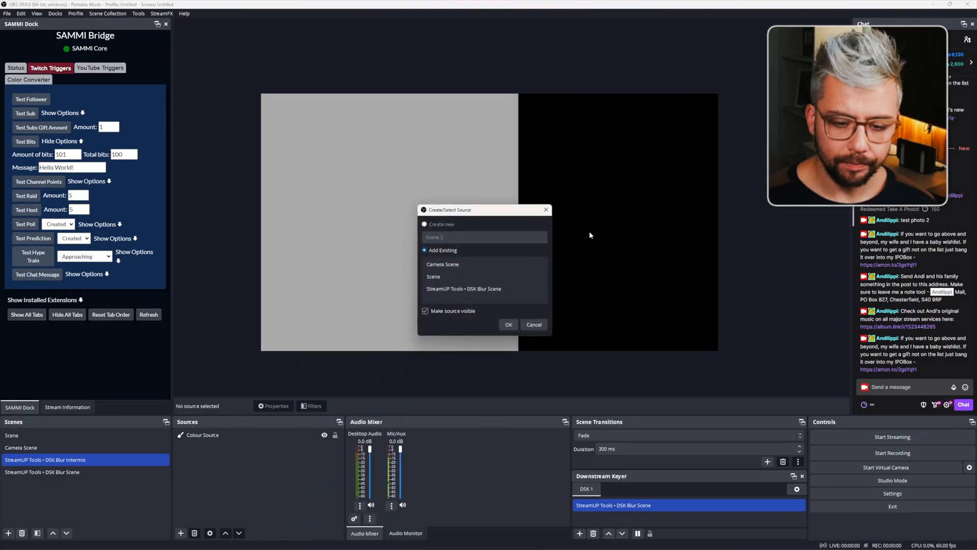
left_click(509, 325)
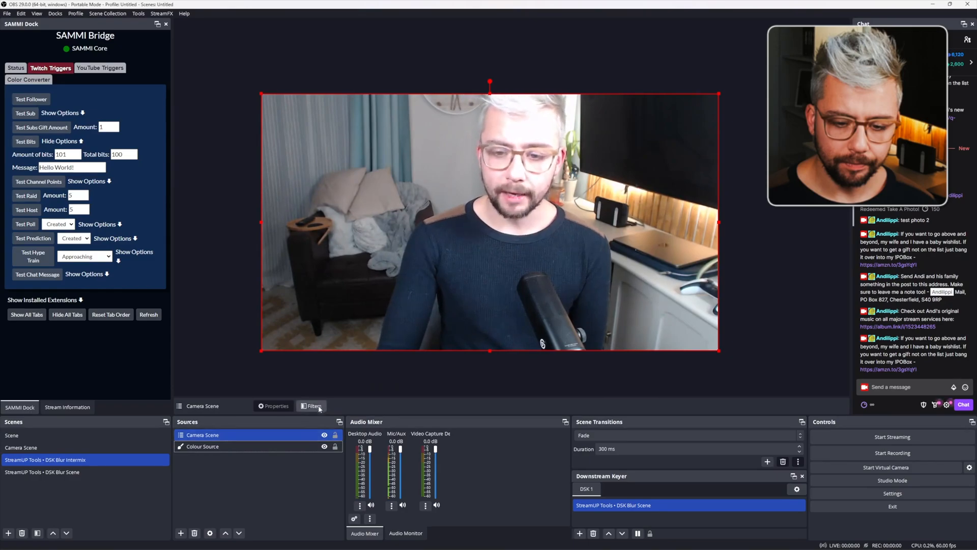
Give the nested Camera Scene a Colour Correction filter with Opacity about 0.23
left_click(312, 405)
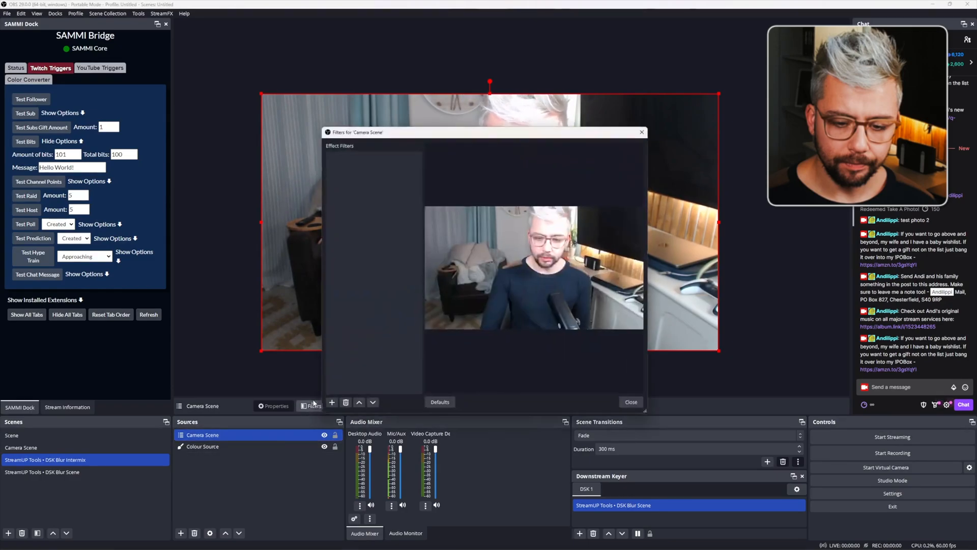
left_click(332, 402)
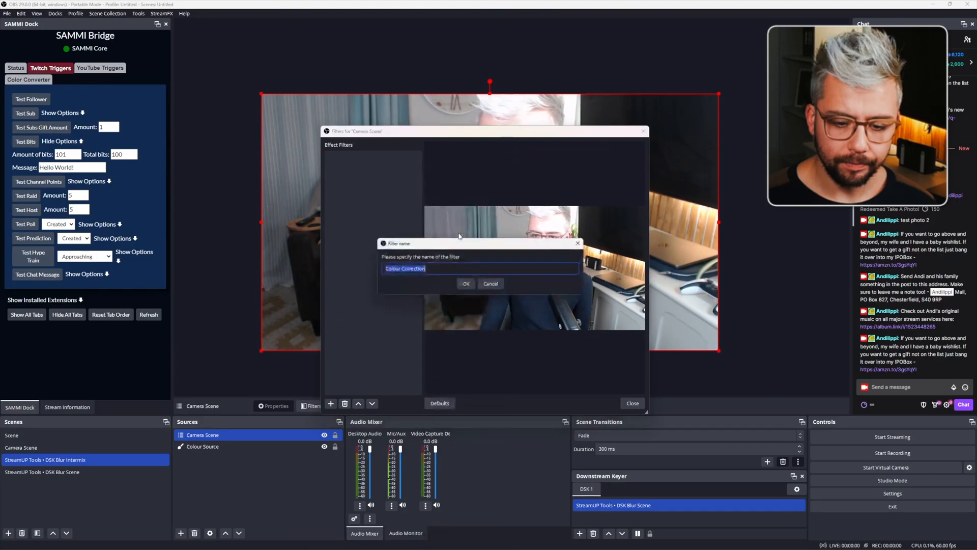
left_click(466, 283)
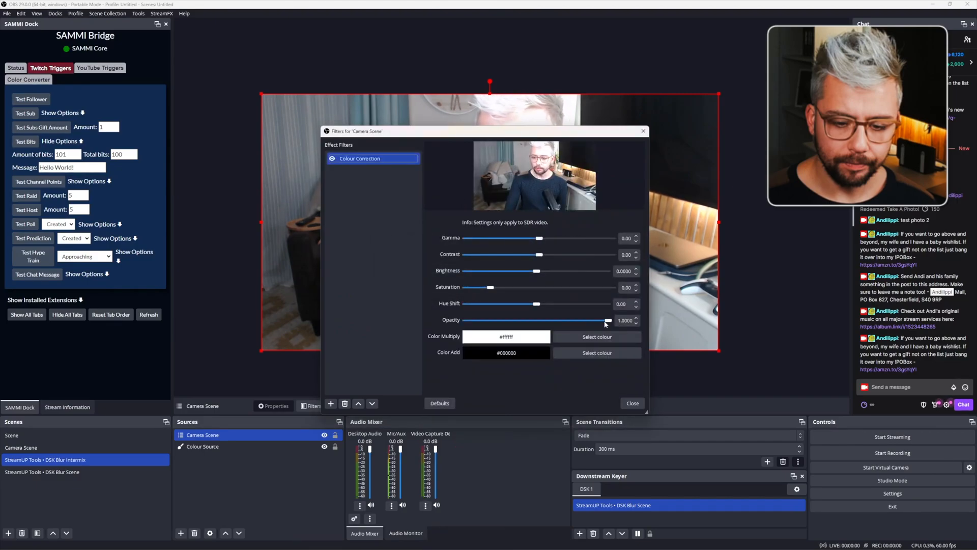
left_click_drag(606, 320, 499, 320)
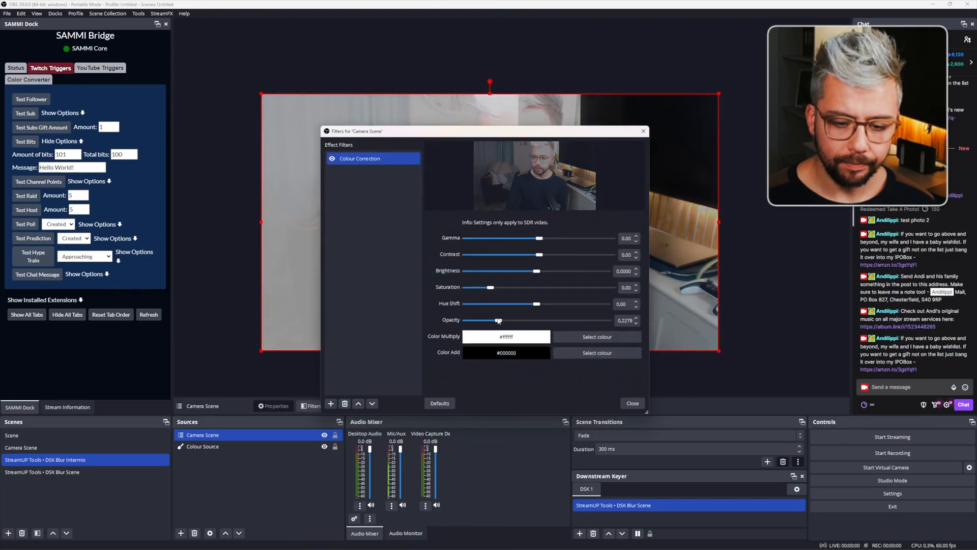
left_click(632, 403)
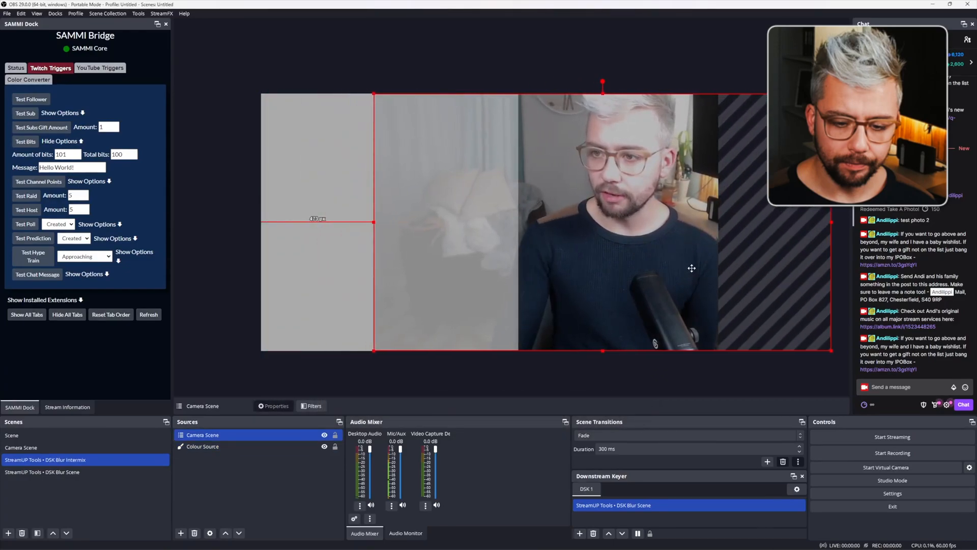
left_click(12, 435)
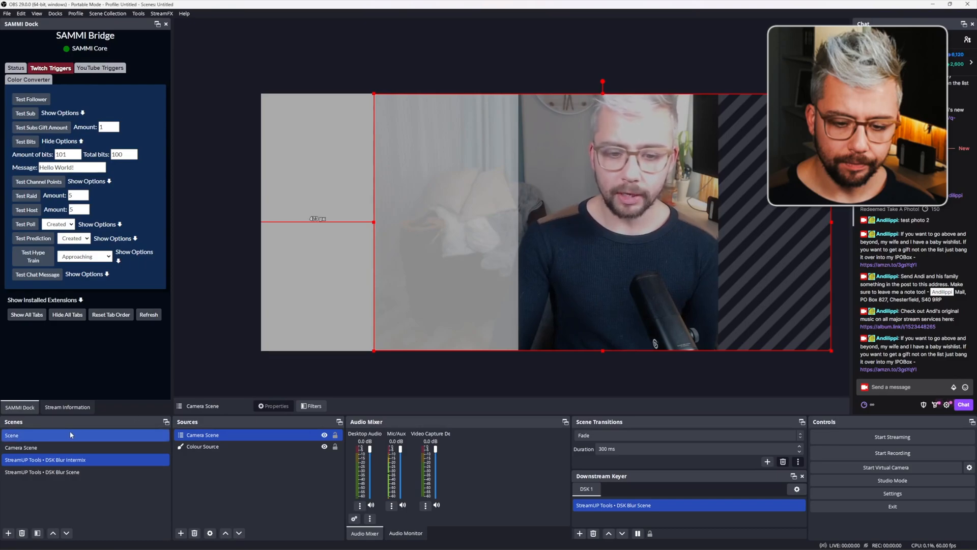
Hide the grey Colour Source so the camera sits over black, then reopen the Camera Scene's filters
left_click(13, 436)
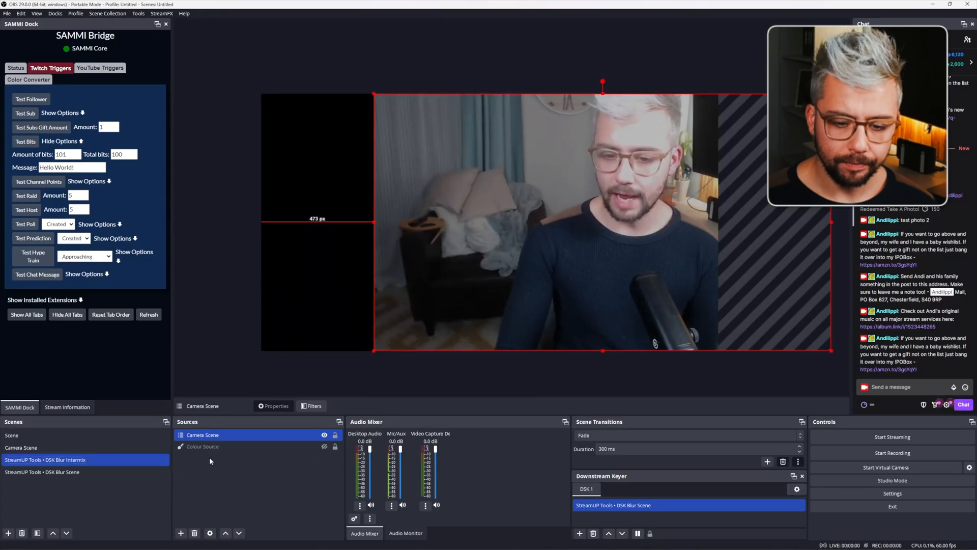
right_click(202, 435)
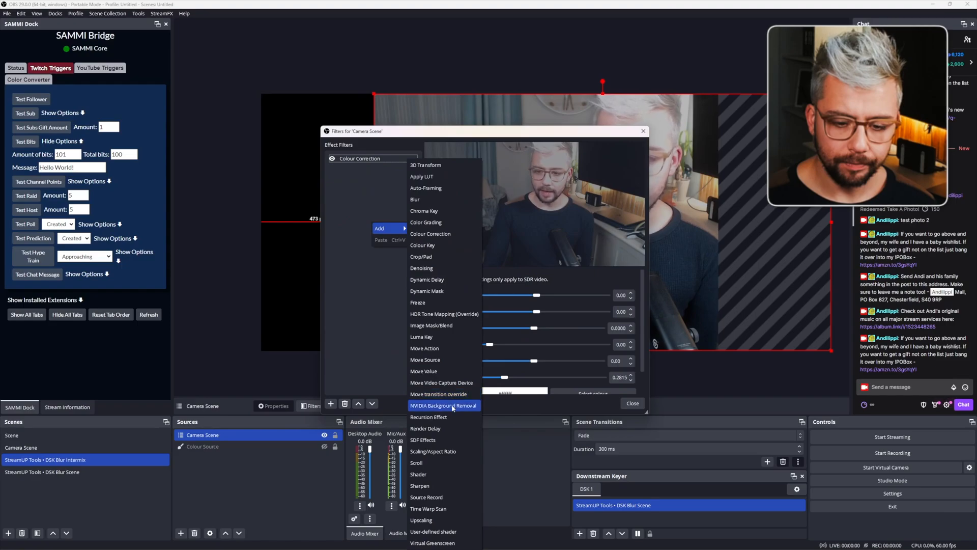
Add an NVIDIA Background Removal filter to the camera so only the figure overlays the landscape
left_click(444, 405)
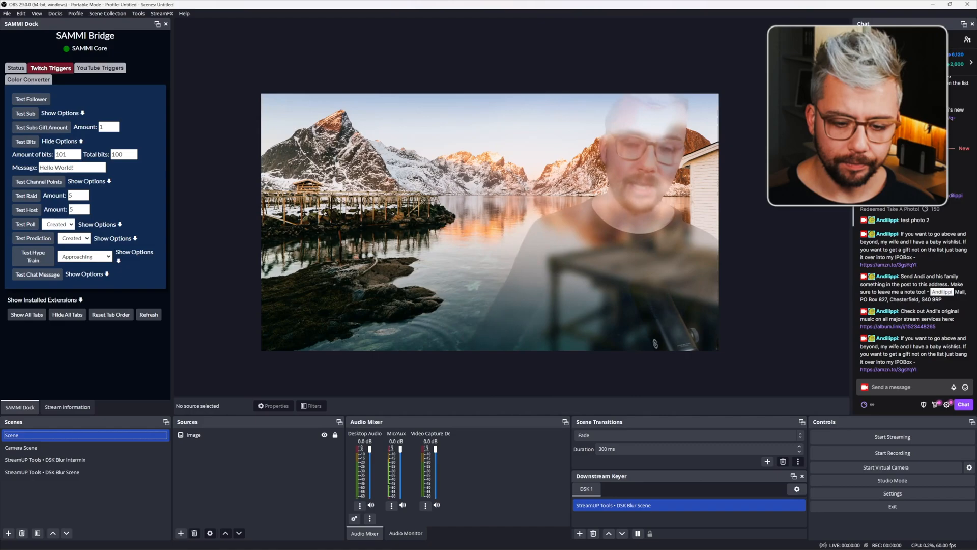
Switch to the DSK Blur Intermix scene and bring up options for the nested Camera Scene source
left_click(46, 460)
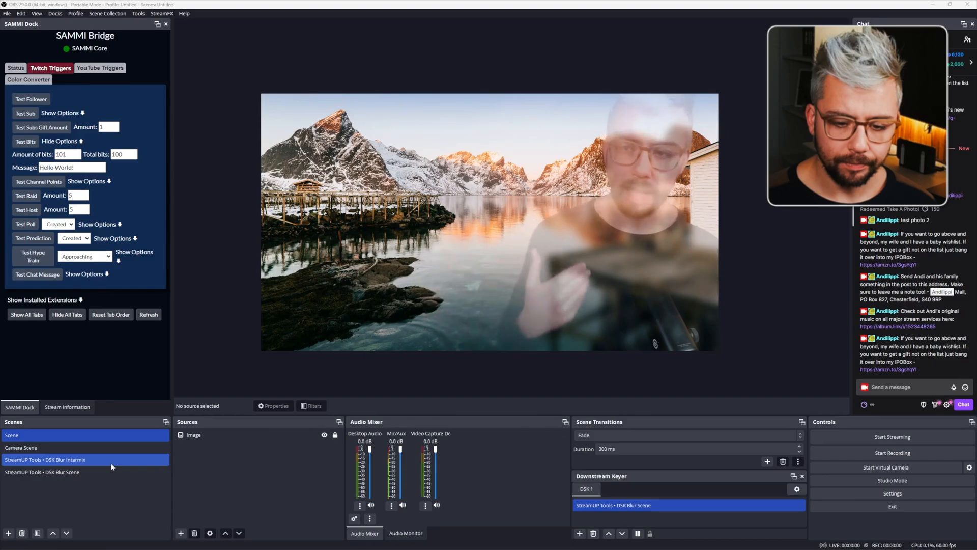
left_click(21, 447)
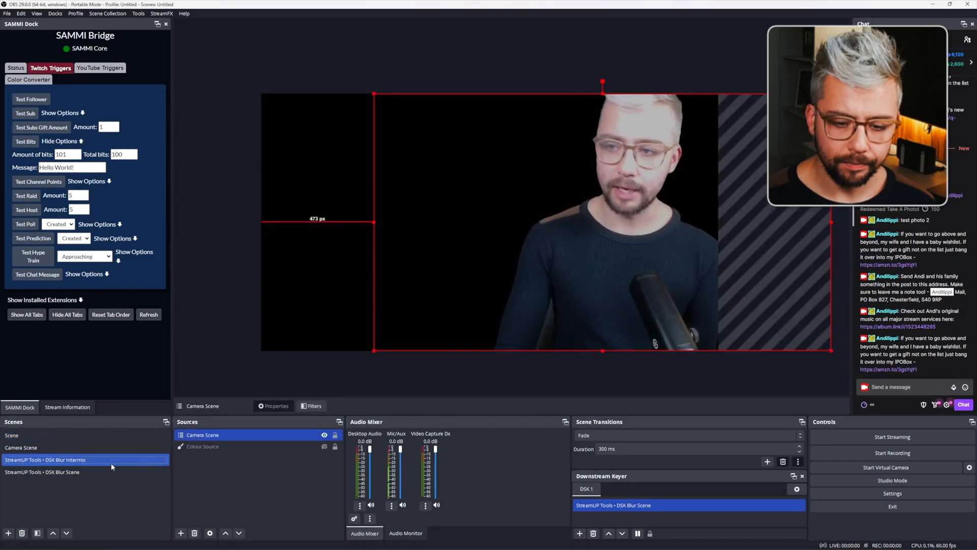
left_click(20, 448)
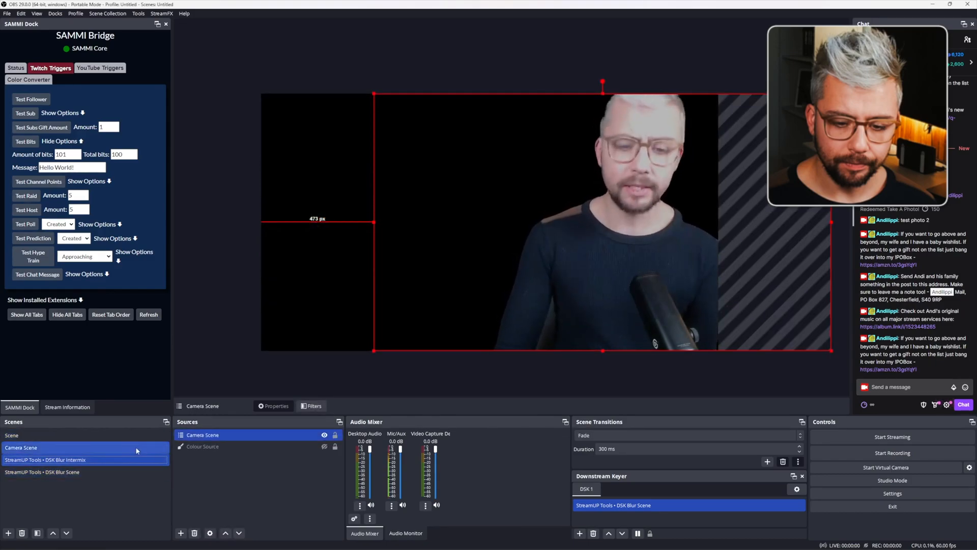
right_click(202, 435)
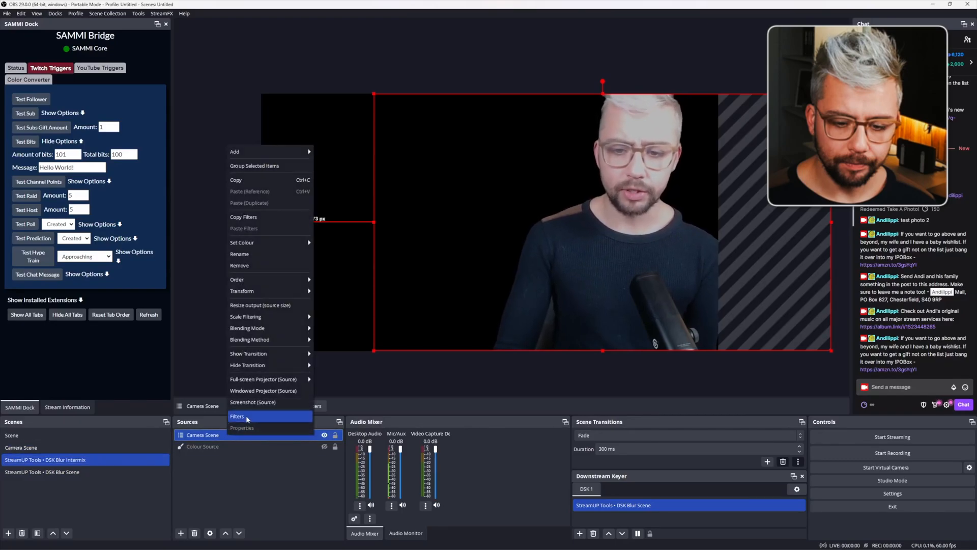
Set the camera's Colour Correction to gamma -1.55, opacity about 0.45 and brightness about -0.31
left_click(237, 415)
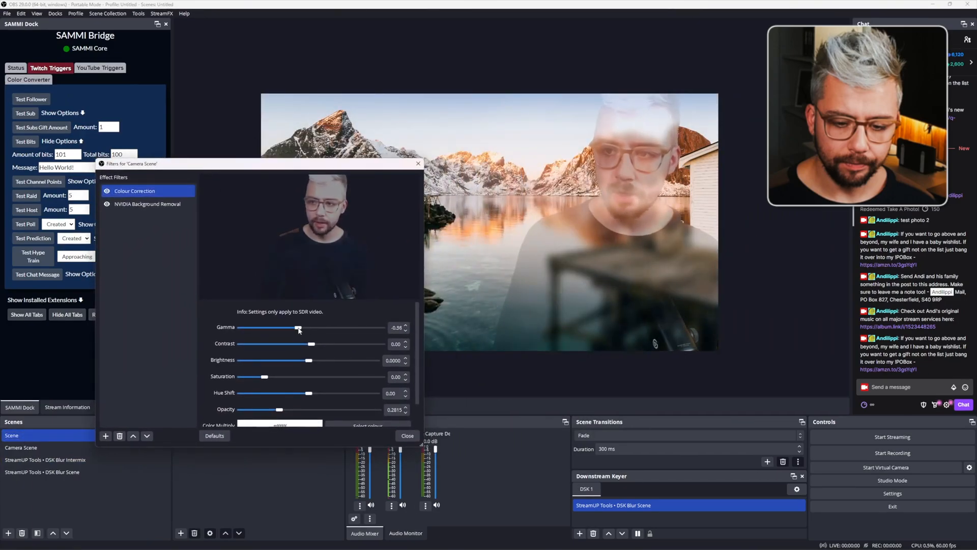
left_click_drag(298, 327, 314, 327)
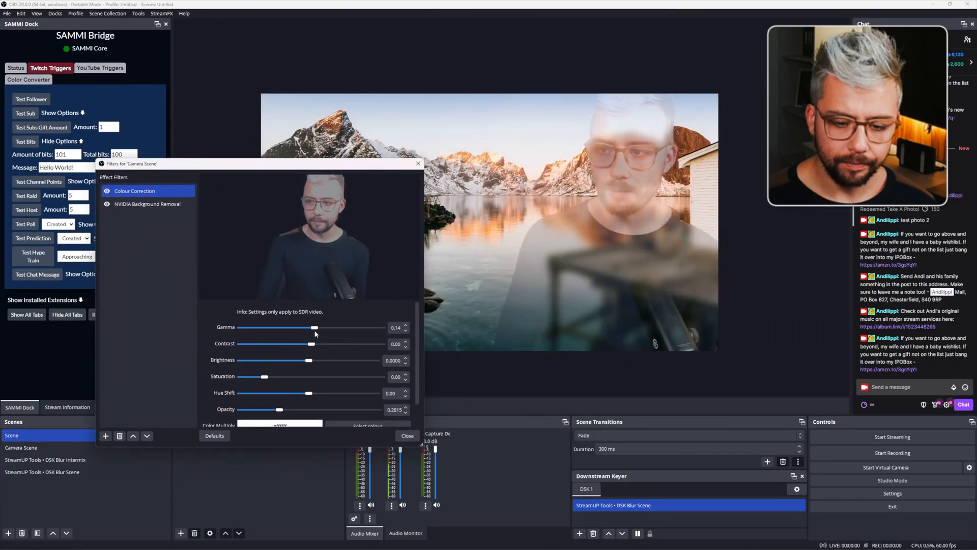
left_click_drag(314, 327, 268, 327)
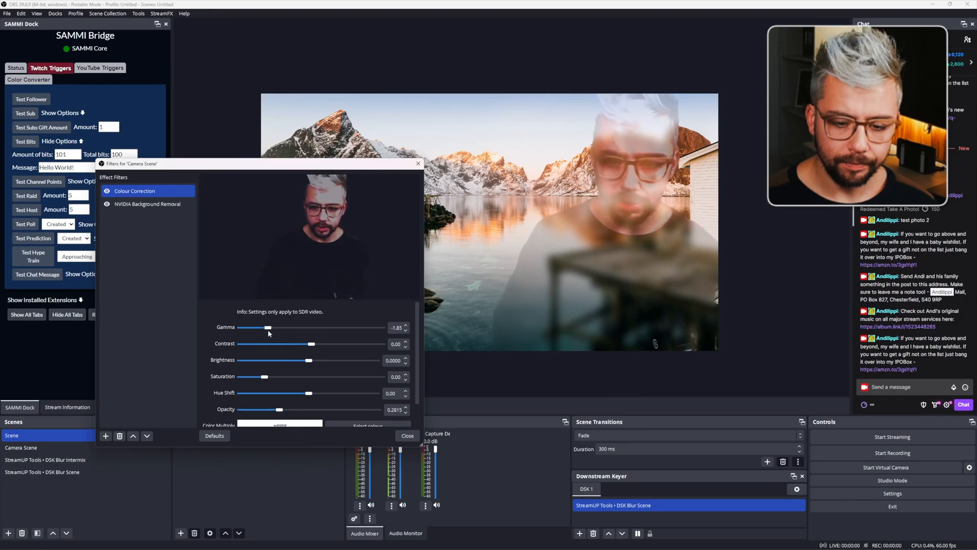
left_click_drag(268, 327, 276, 327)
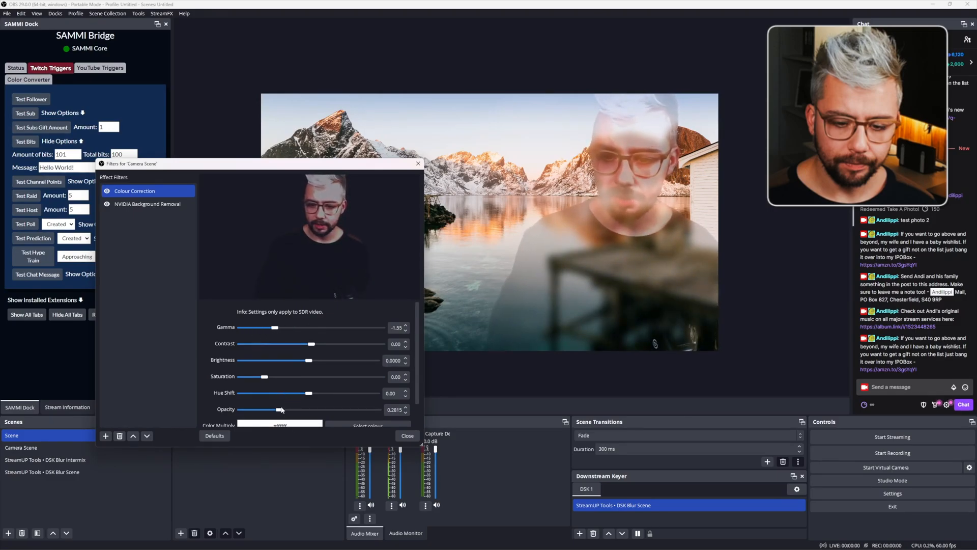
left_click_drag(282, 410, 304, 409)
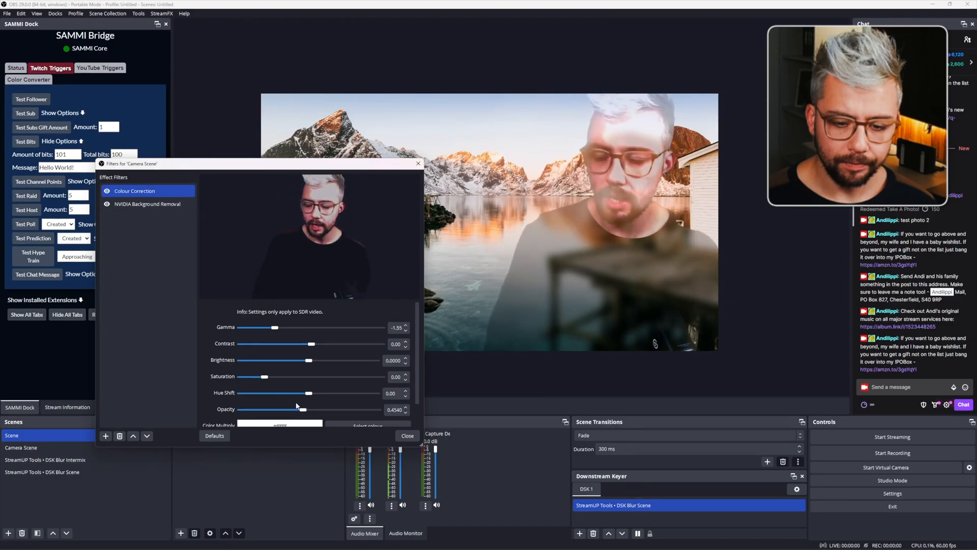
left_click_drag(307, 360, 286, 361)
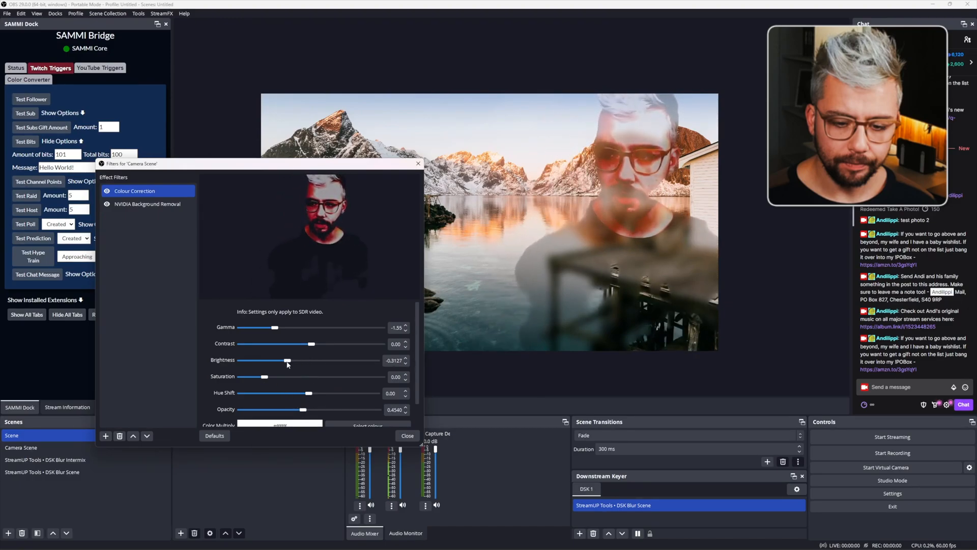
left_click_drag(286, 360, 311, 360)
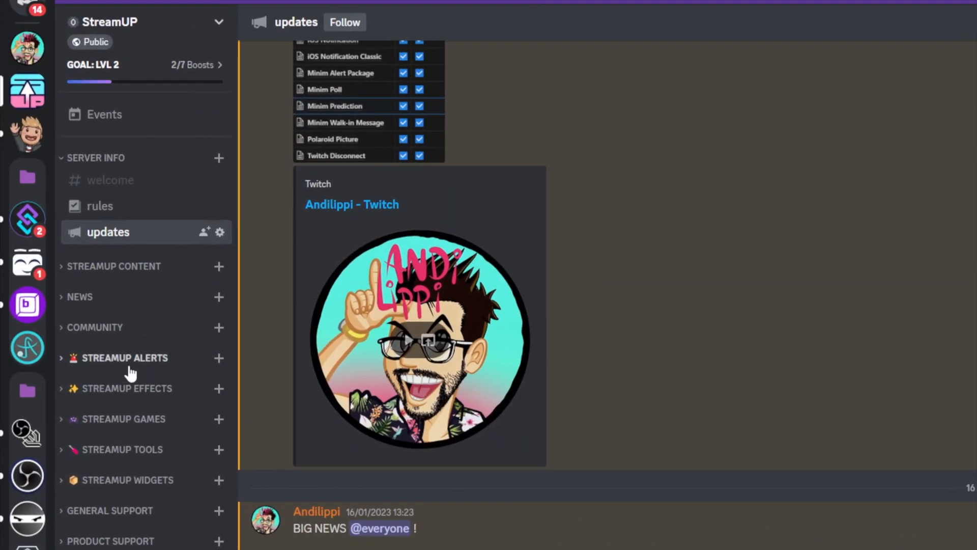
Expand the STREAMUP ALERTS category in the StreamUP Discord server
left_click(125, 358)
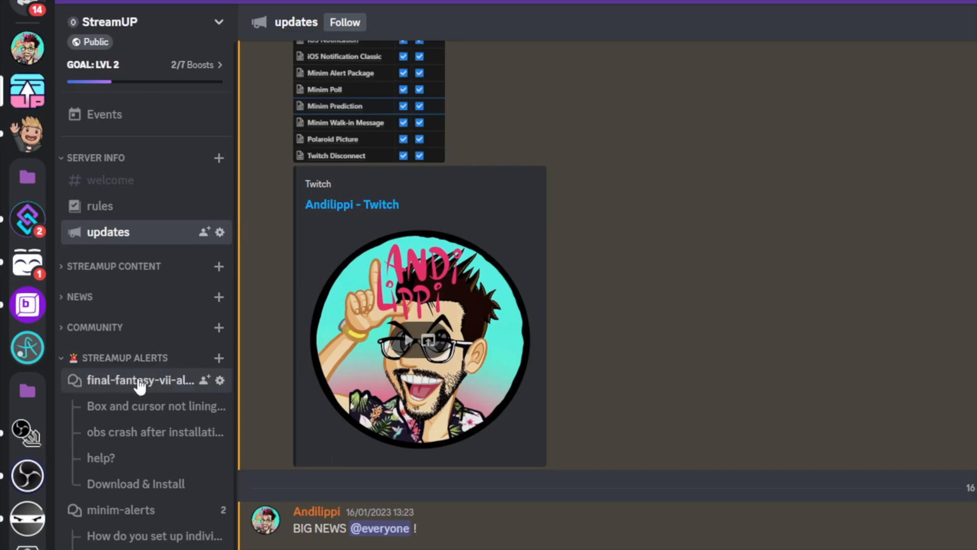